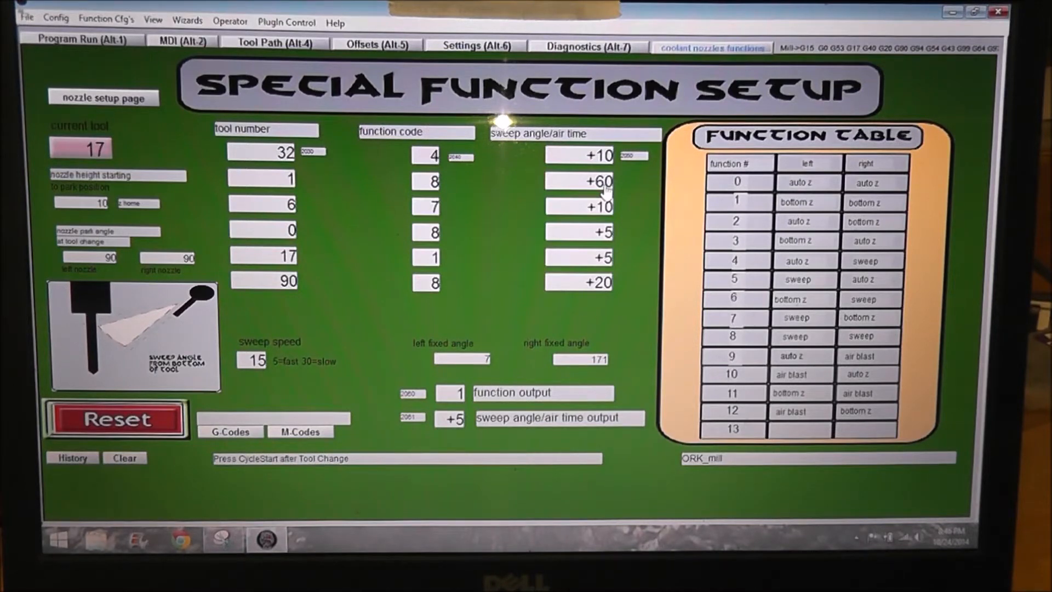
{"action": "mouse_move", "coordinate": [345, 158]}
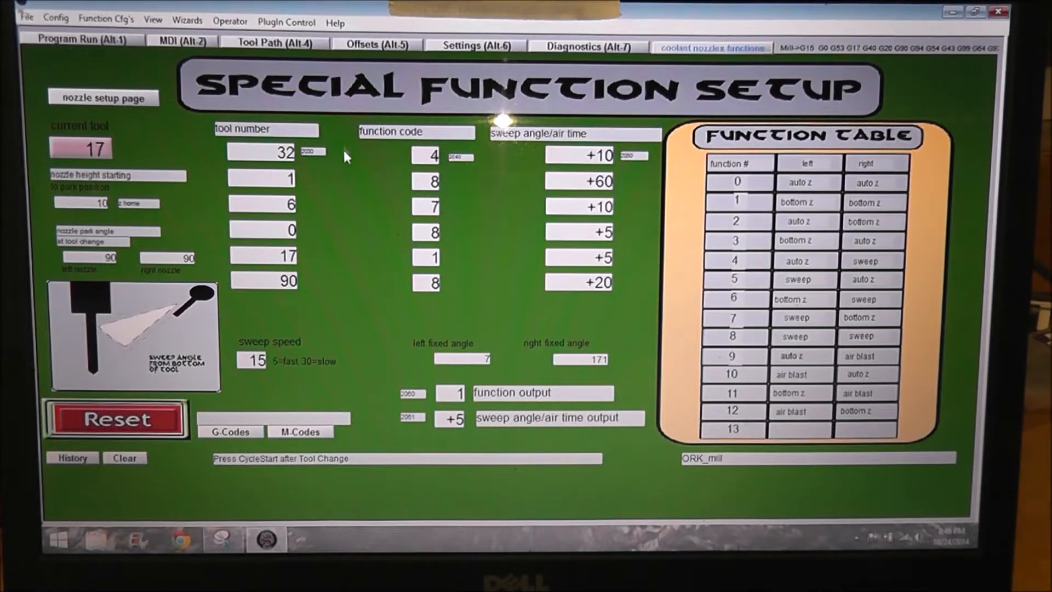
{"action": "mouse_move", "coordinate": [388, 195]}
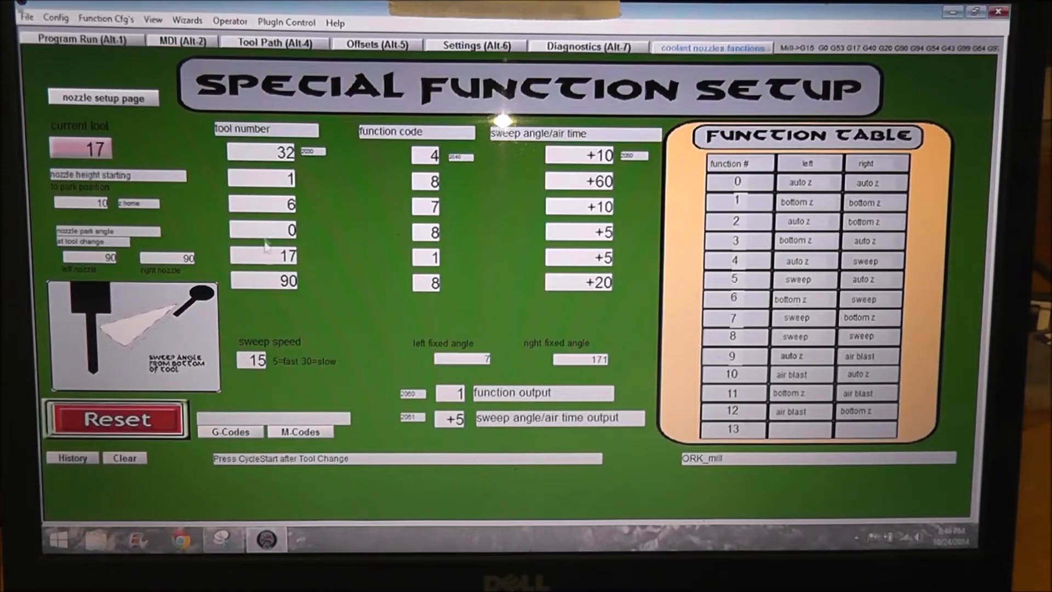
{"action": "mouse_move", "coordinate": [488, 208]}
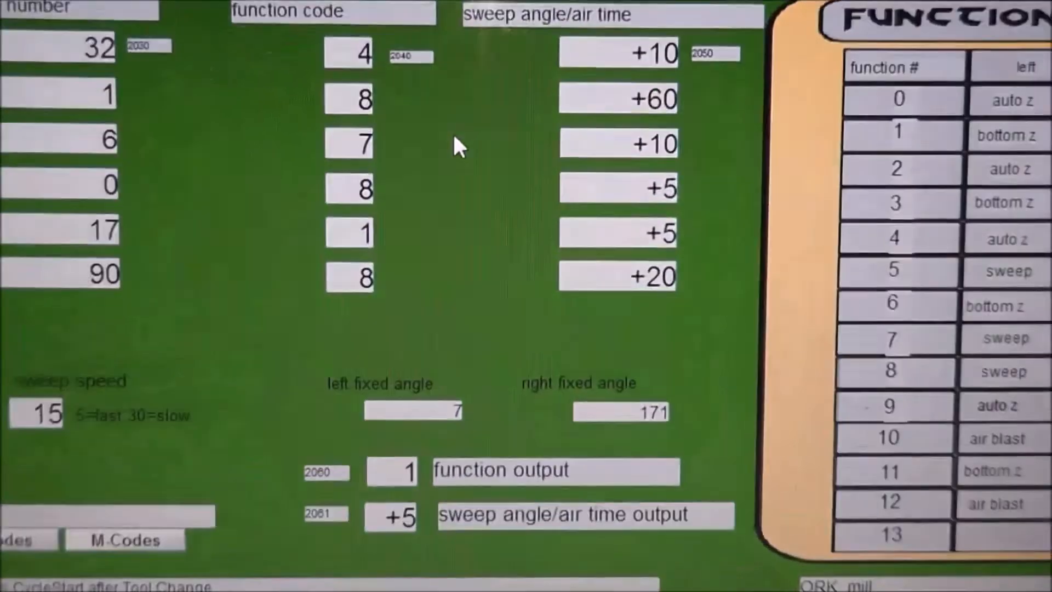
Step: Bring up the Coolant Nozzle Set Up screen showing nozzle angles, spindle distances and master tool length
{"action": "scroll", "scroll_direction": "down", "scroll_amount": 3}
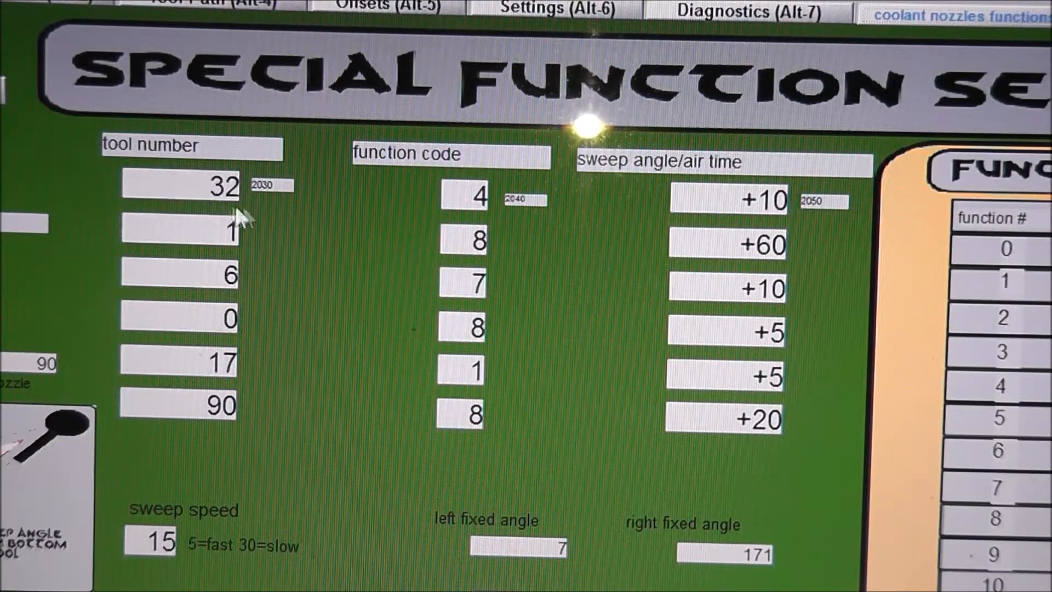
{"action": "mouse_move", "coordinate": [524, 319]}
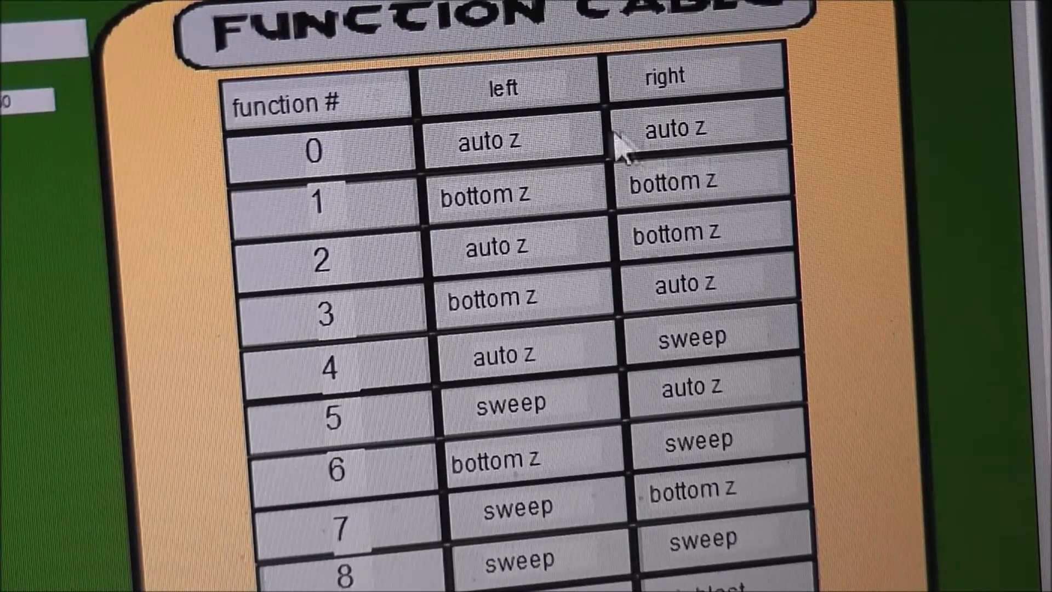
{"action": "mouse_move", "coordinate": [402, 215]}
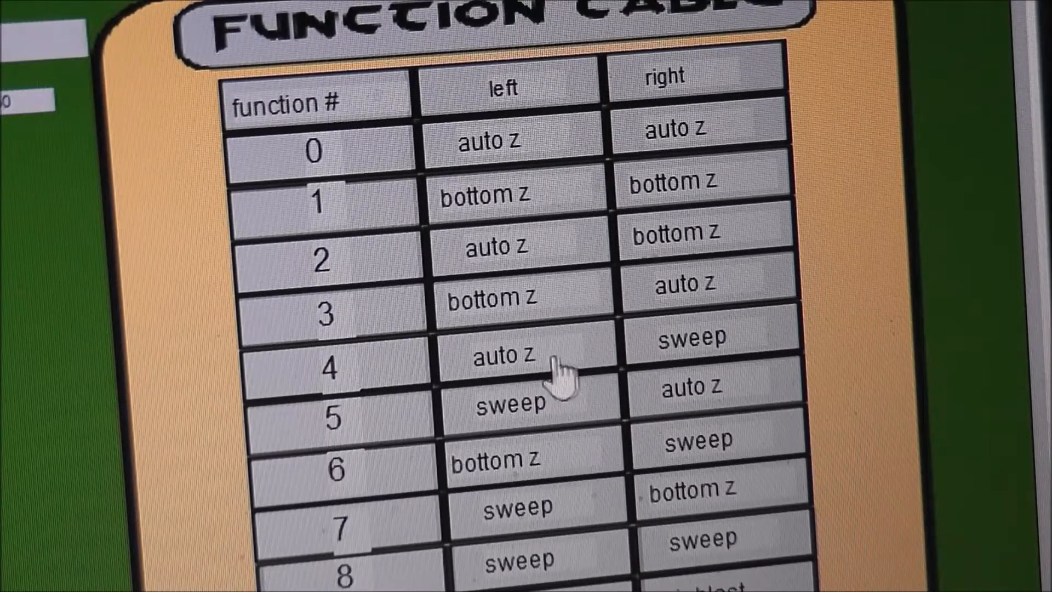
{"action": "mouse_move", "coordinate": [731, 373]}
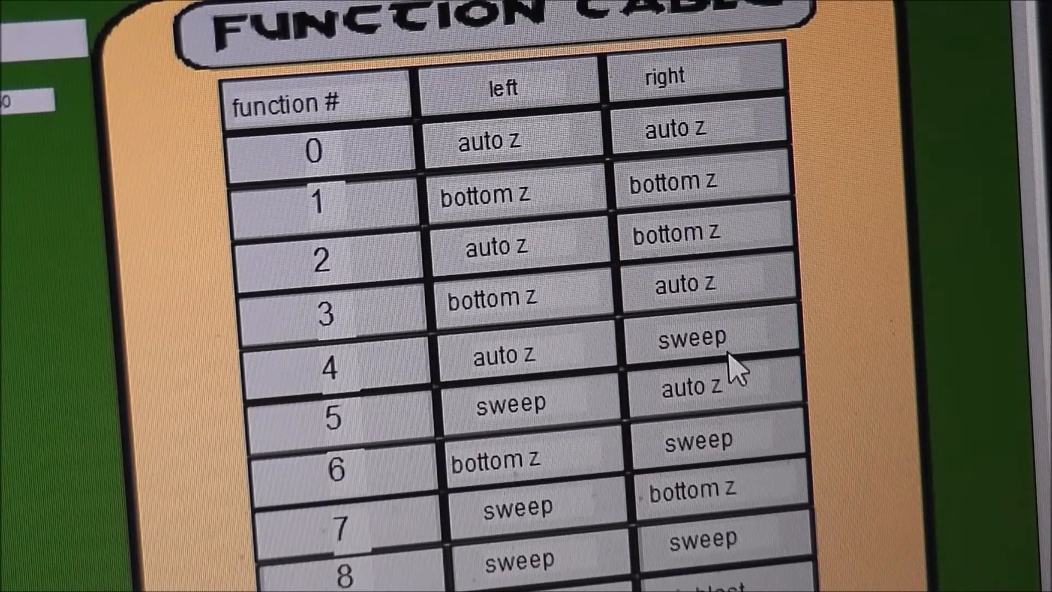
{"action": "scroll", "scroll_direction": "down", "scroll_amount": 3}
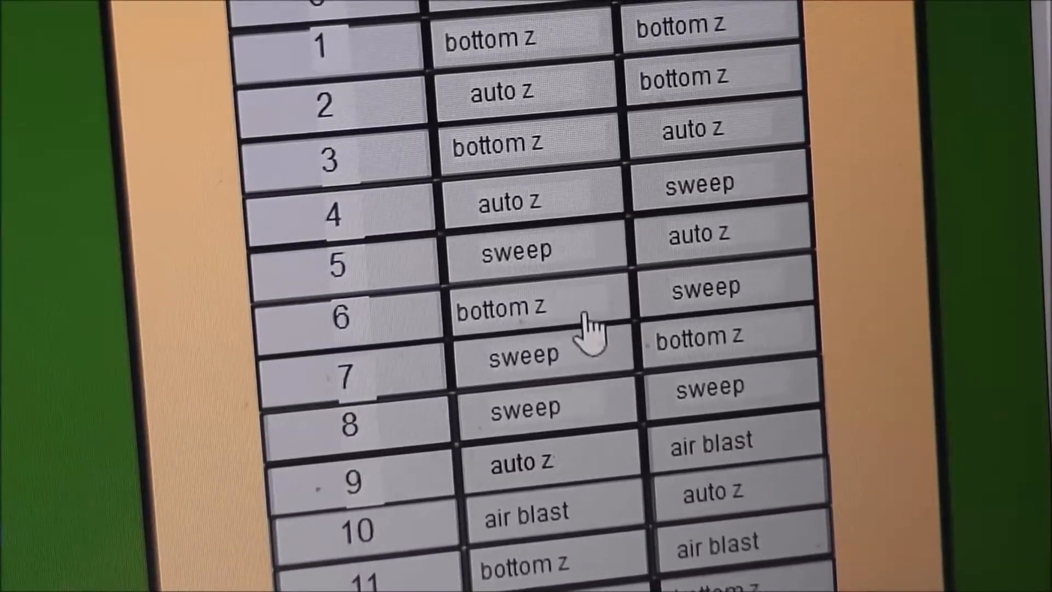
{"action": "mouse_move", "coordinate": [614, 385]}
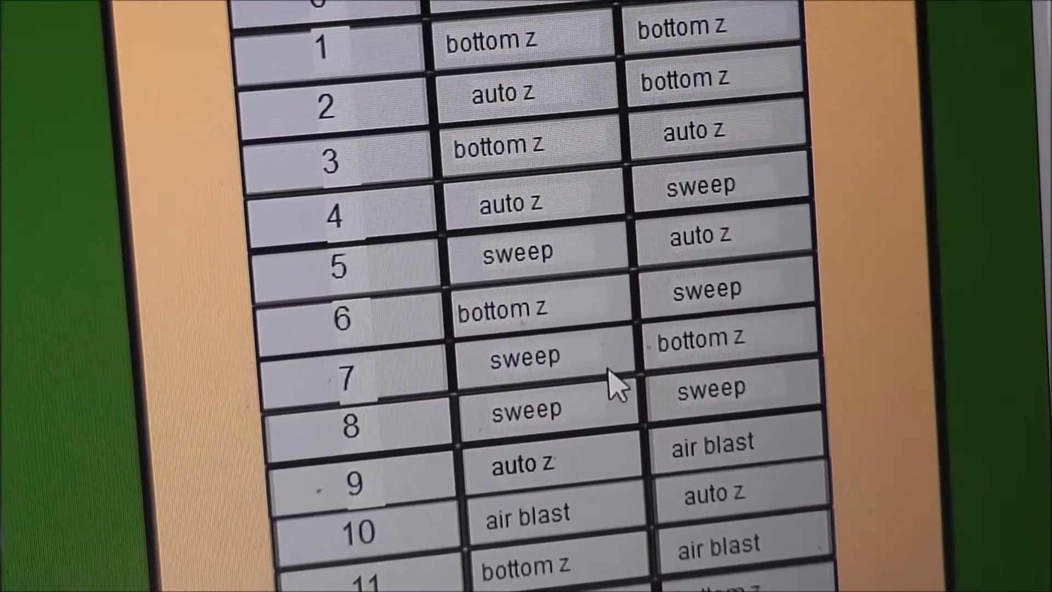
{"action": "mouse_move", "coordinate": [778, 366]}
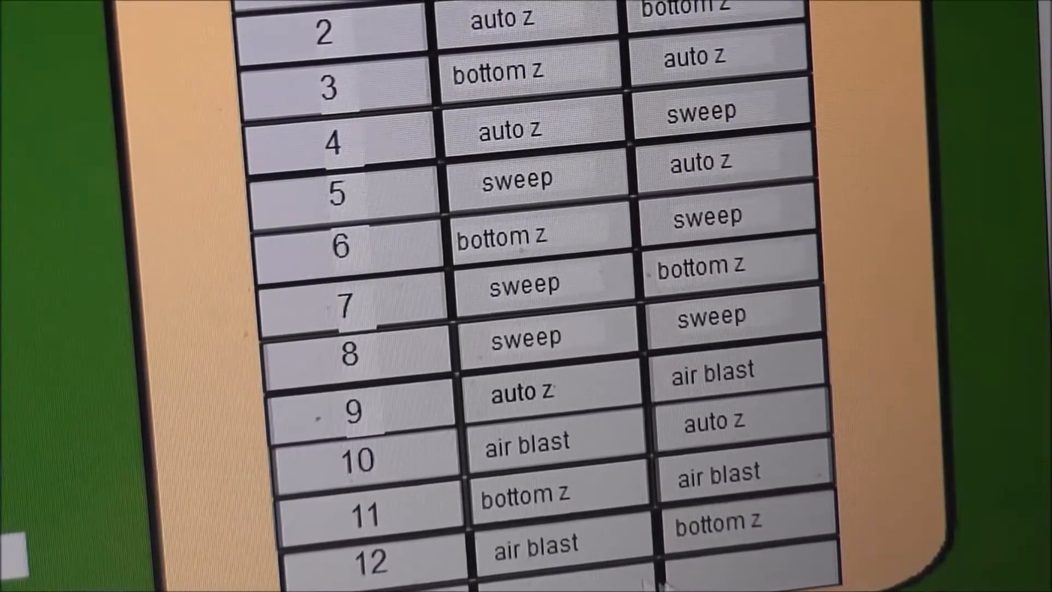
{"action": "scroll", "scroll_direction": "down", "scroll_amount": 3}
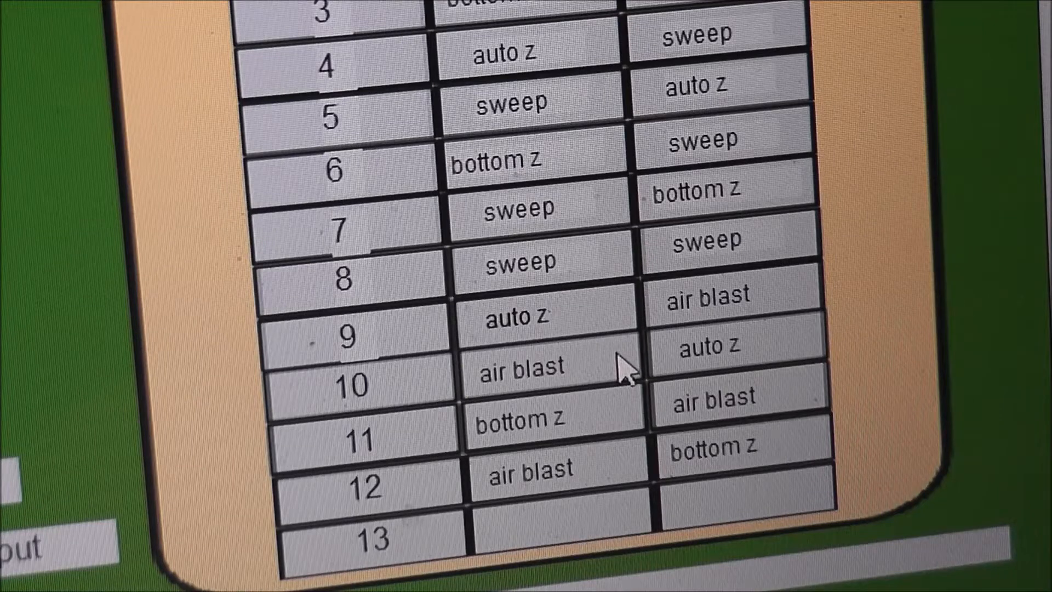
{"action": "mouse_move", "coordinate": [701, 386]}
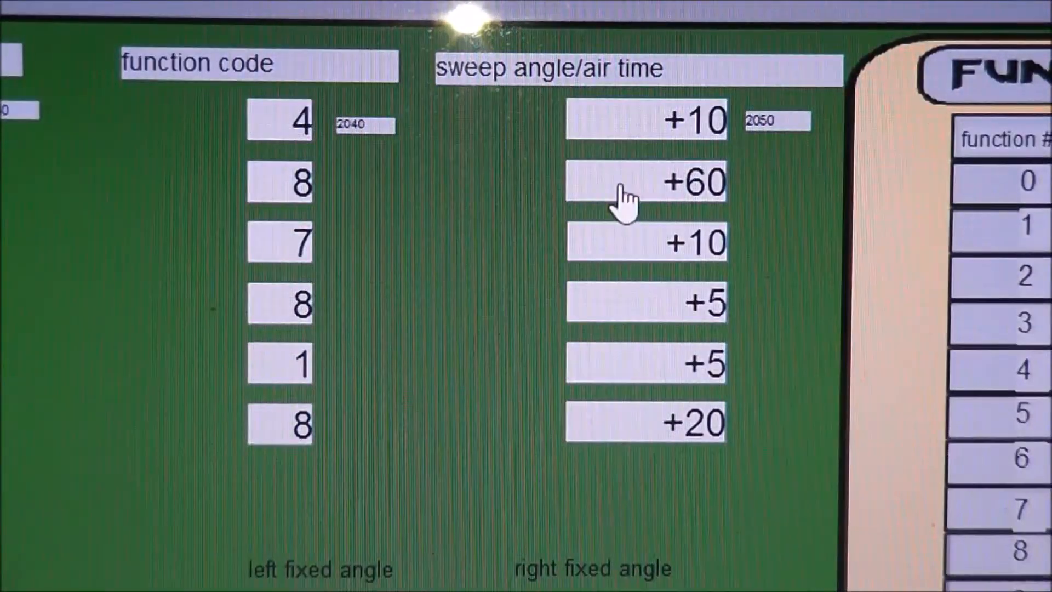
{"action": "mouse_move", "coordinate": [584, 100]}
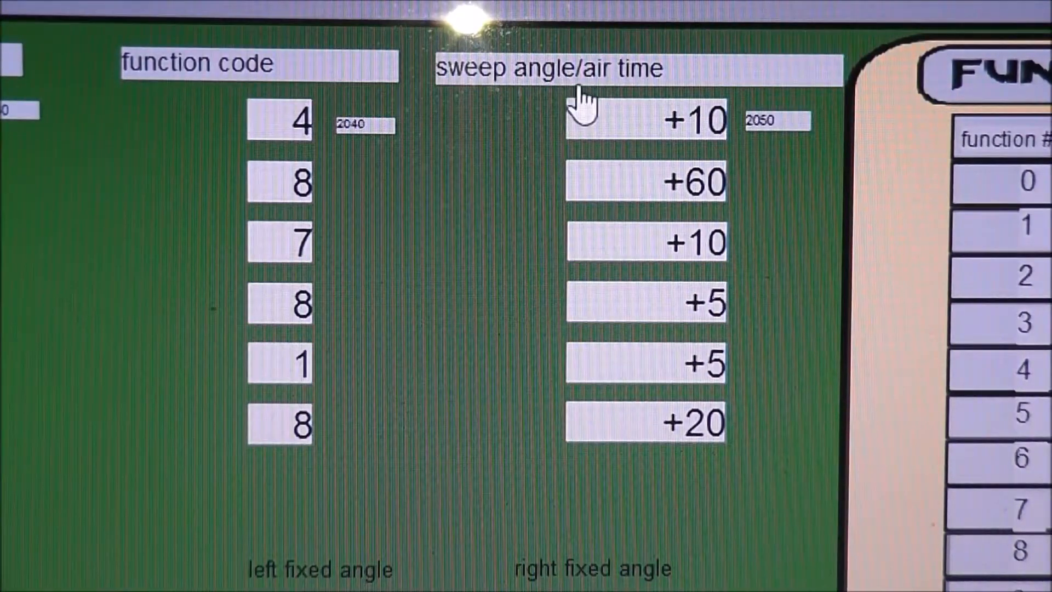
{"action": "mouse_move", "coordinate": [711, 190]}
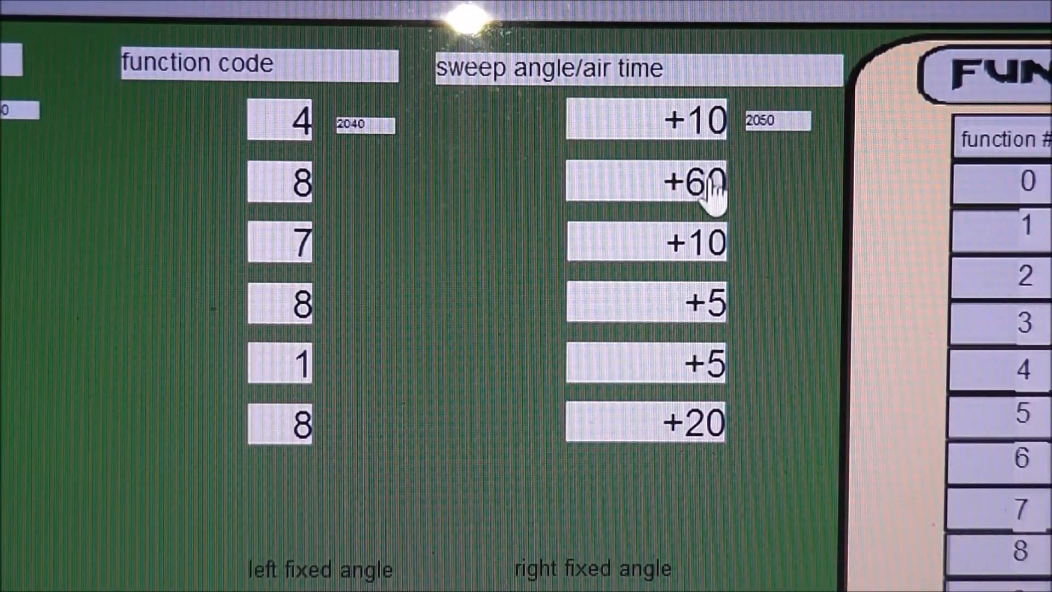
{"action": "mouse_move", "coordinate": [705, 366]}
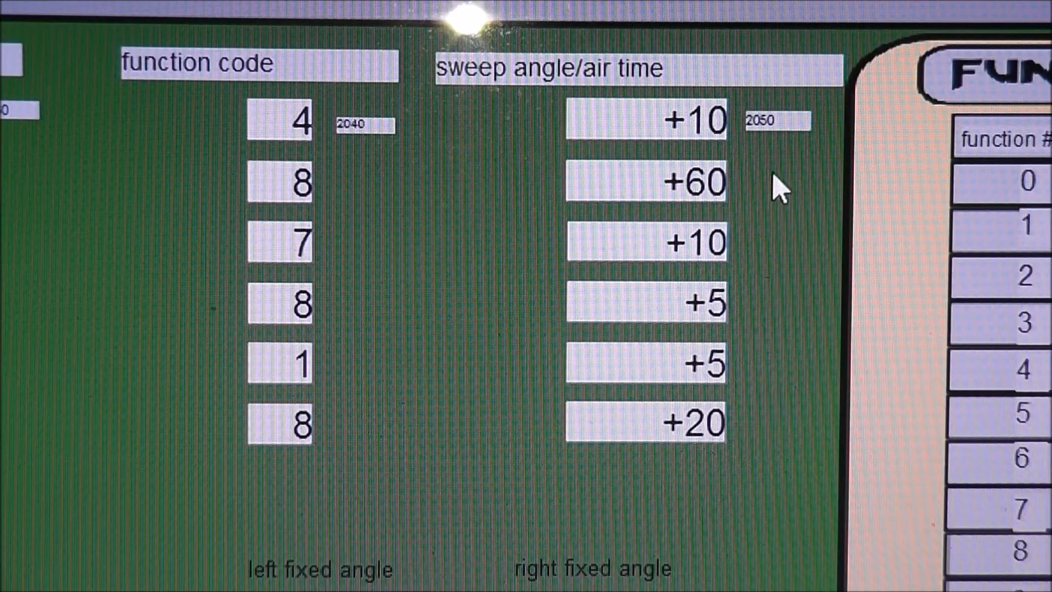
{"action": "mouse_move", "coordinate": [712, 335]}
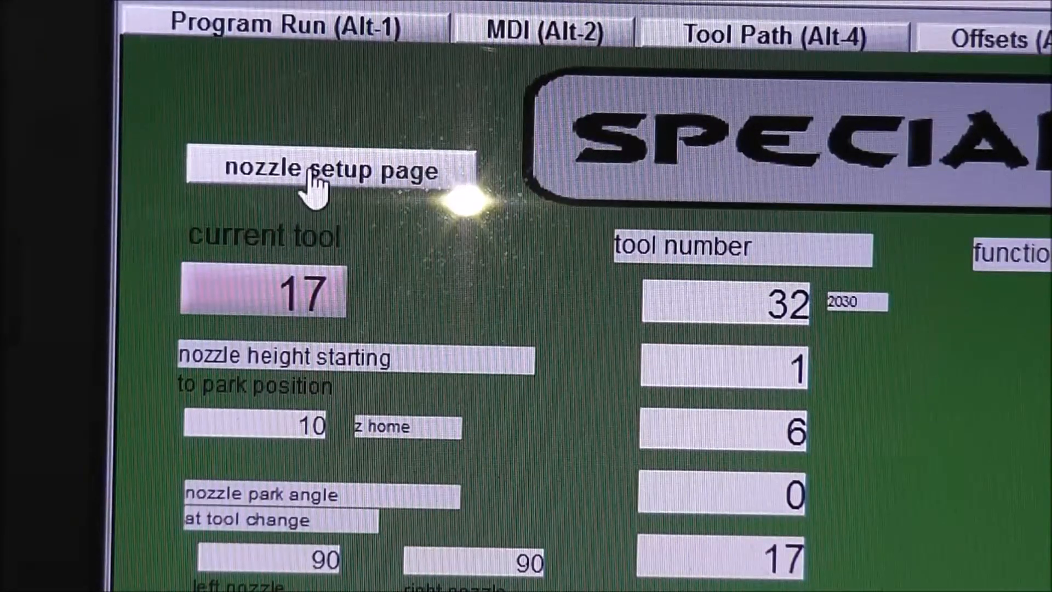
{"action": "left_click", "coordinate": [323, 169]}
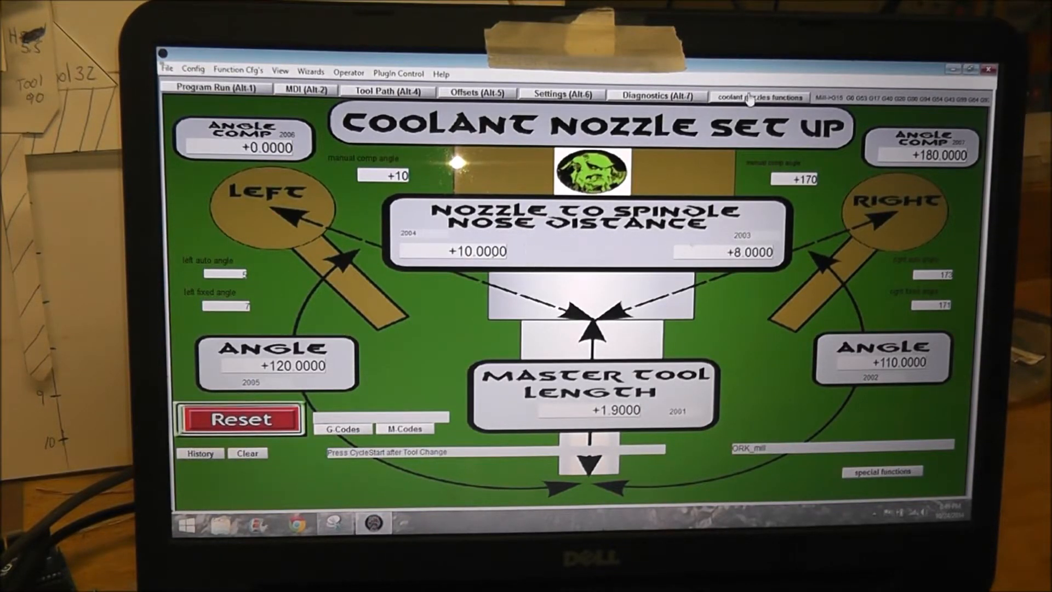
{"action": "left_click", "coordinate": [882, 470]}
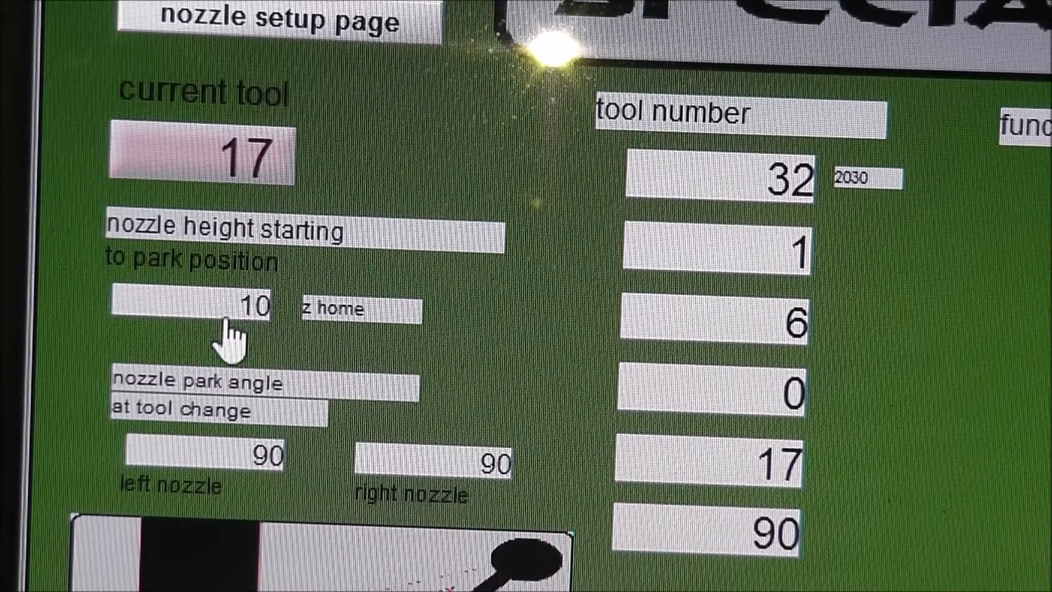
{"action": "mouse_move", "coordinate": [268, 342]}
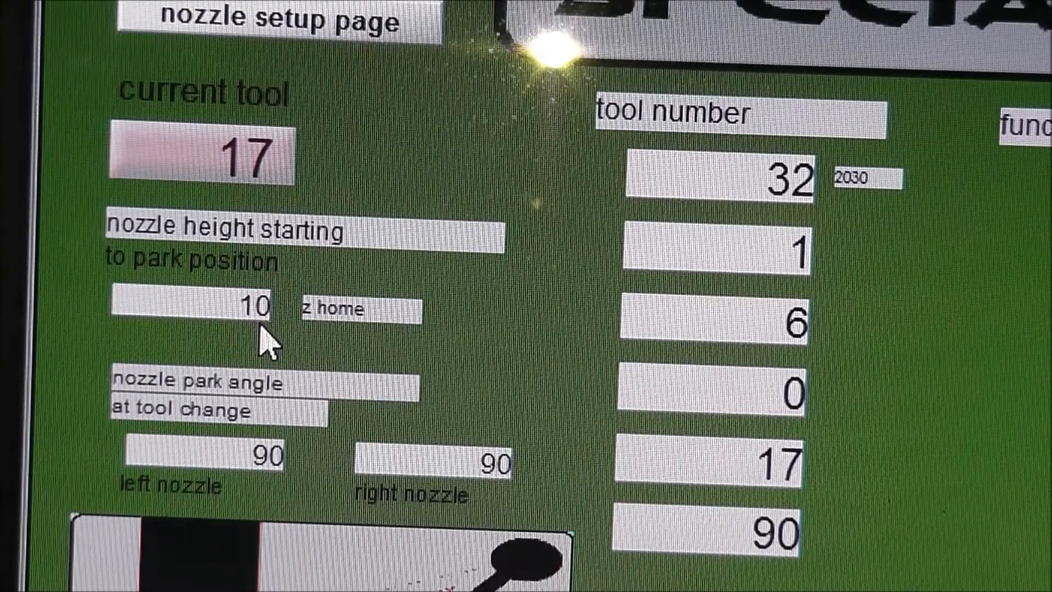
{"action": "mouse_move", "coordinate": [282, 309]}
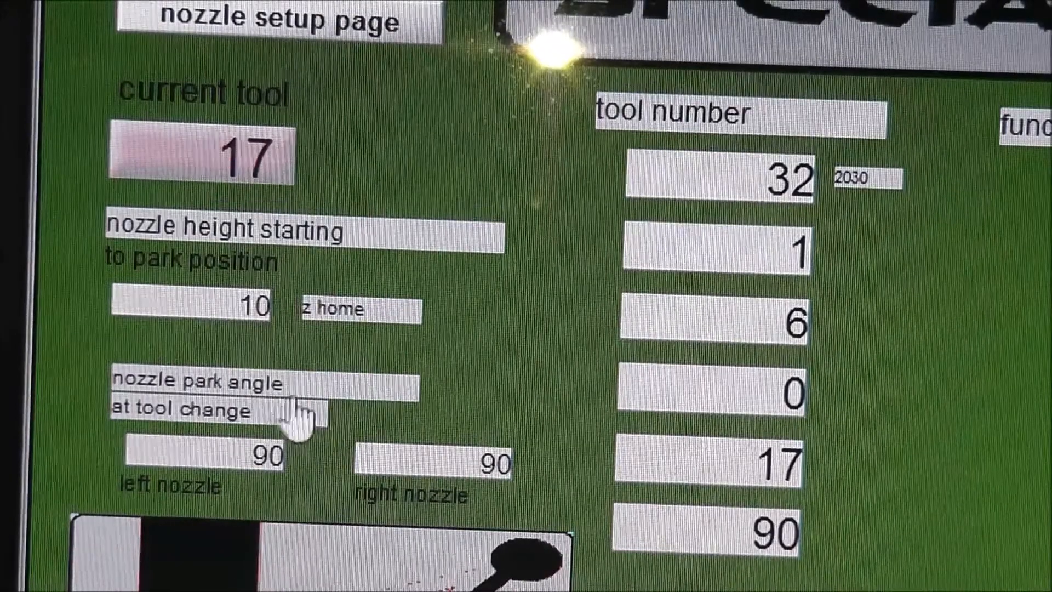
{"action": "mouse_move", "coordinate": [215, 503]}
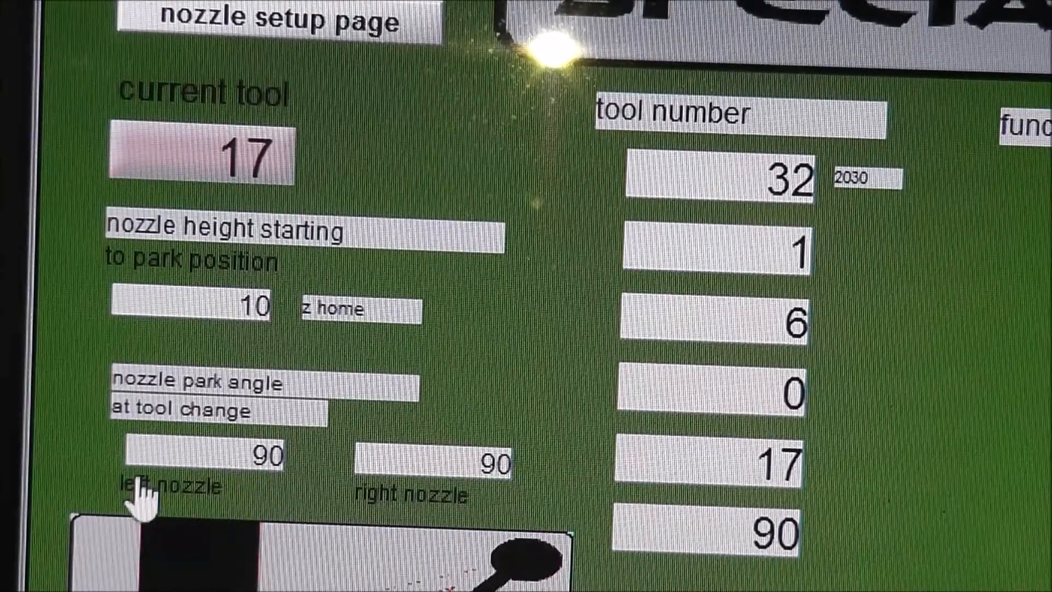
{"action": "mouse_move", "coordinate": [309, 497]}
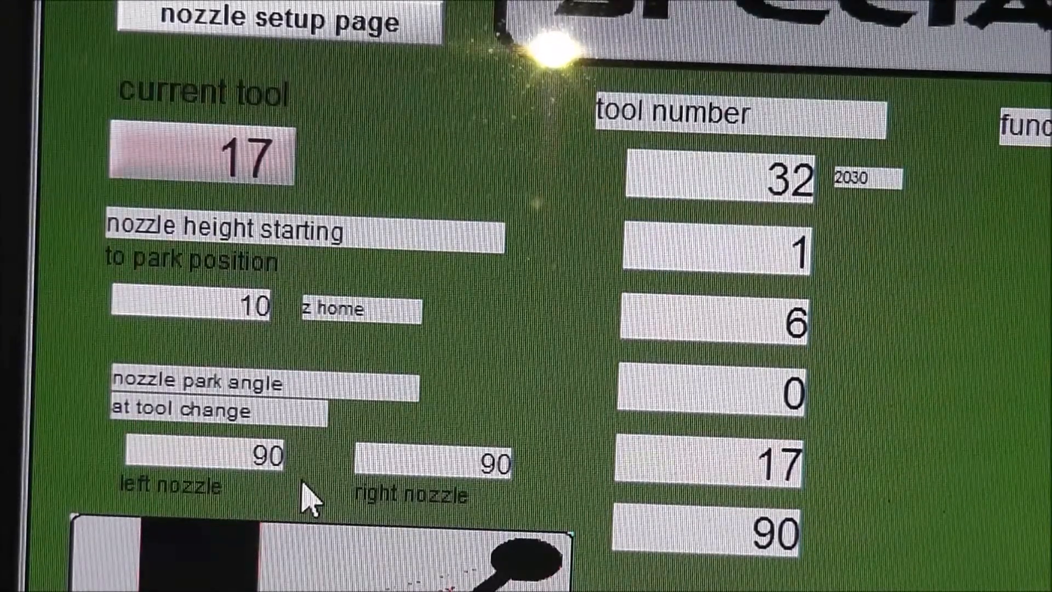
{"action": "mouse_move", "coordinate": [452, 490]}
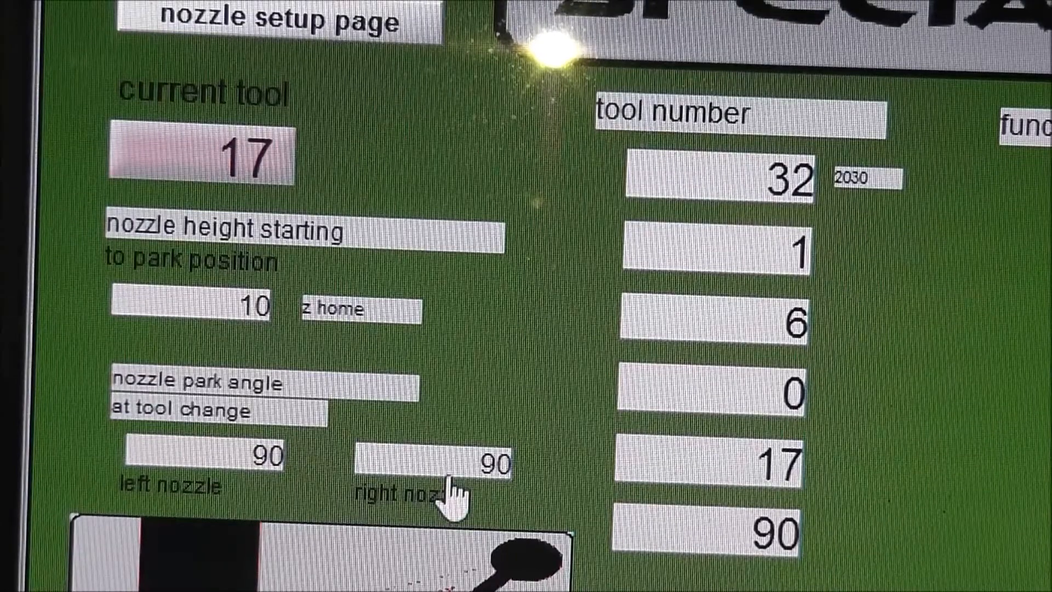
{"action": "mouse_move", "coordinate": [520, 500]}
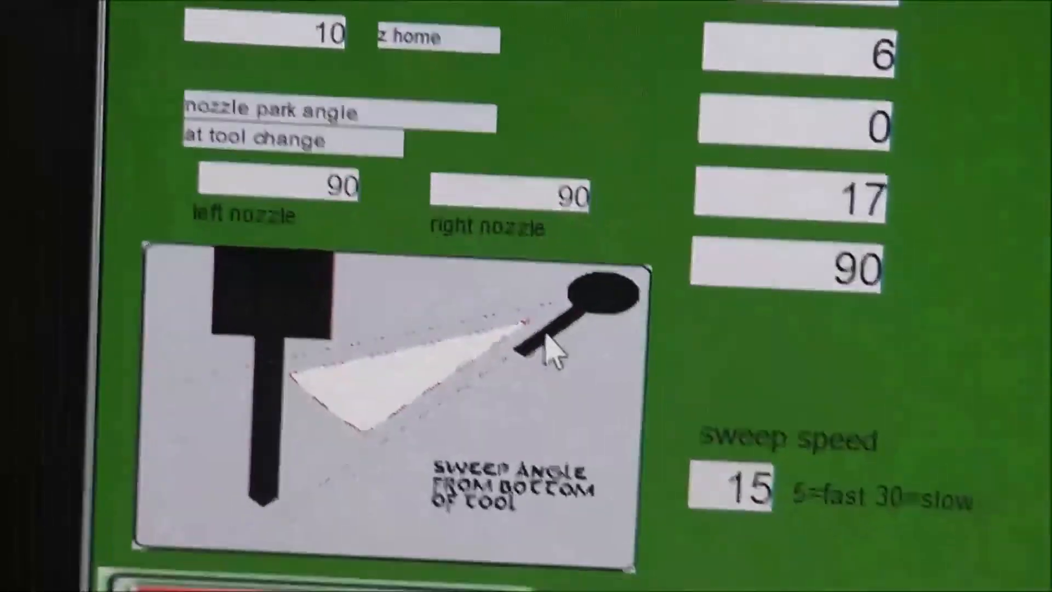
{"action": "scroll", "scroll_direction": "down", "scroll_amount": 3}
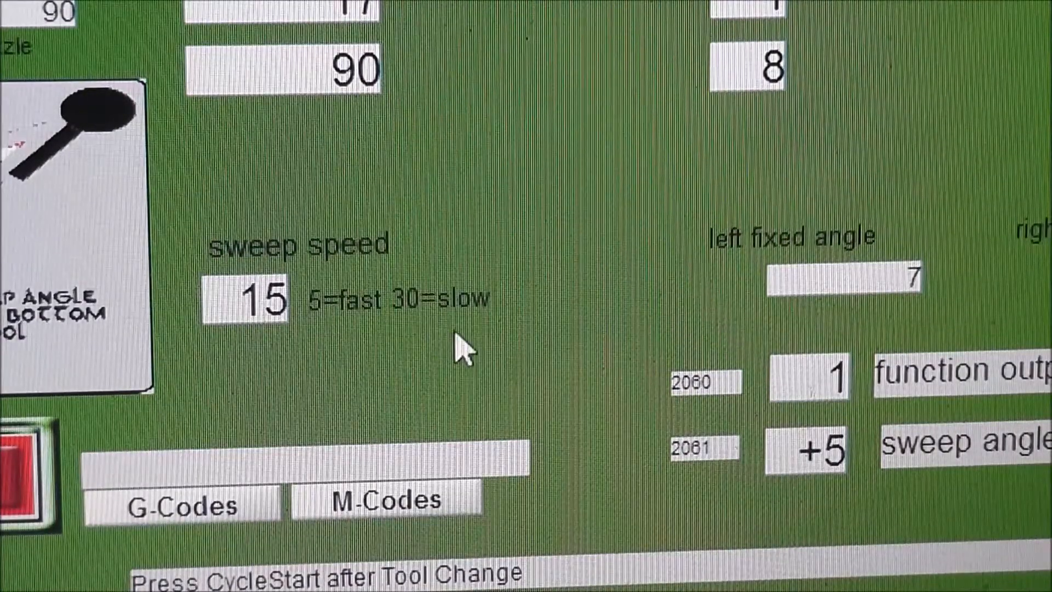
{"action": "mouse_move", "coordinate": [373, 302]}
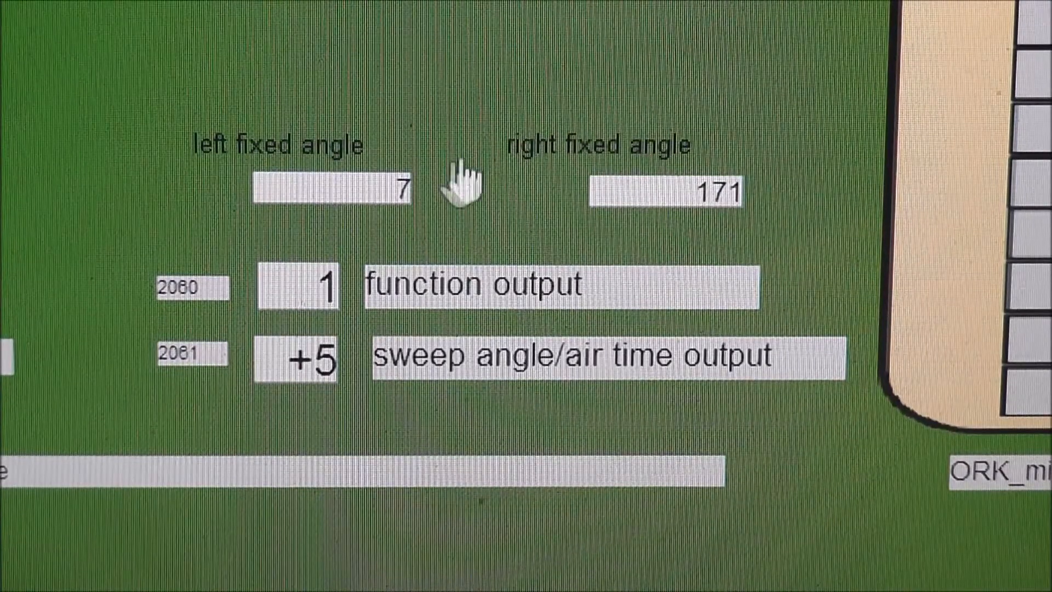
{"action": "mouse_move", "coordinate": [443, 221]}
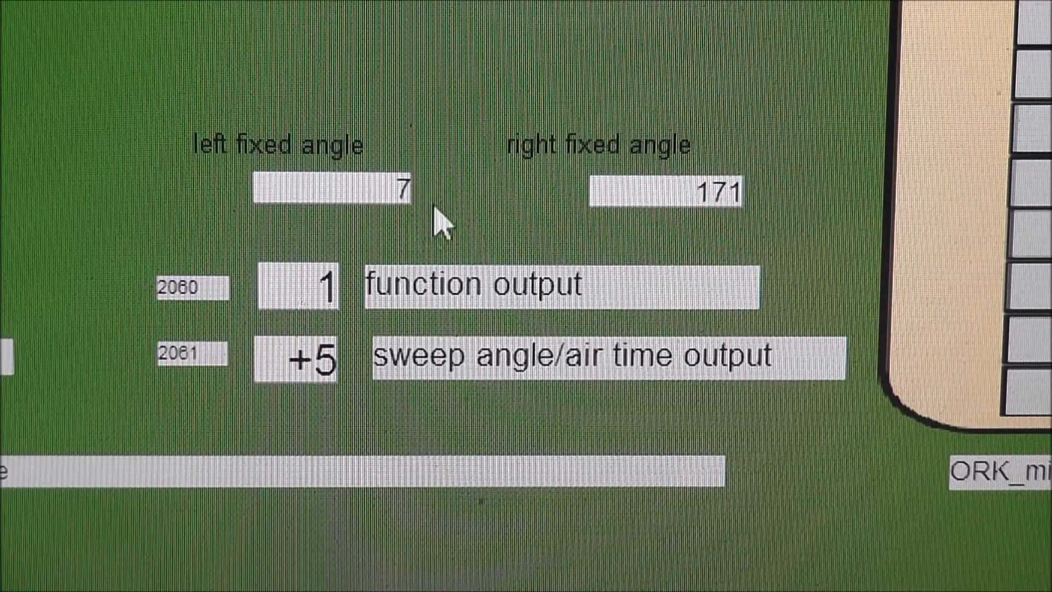
{"action": "mouse_move", "coordinate": [499, 130]}
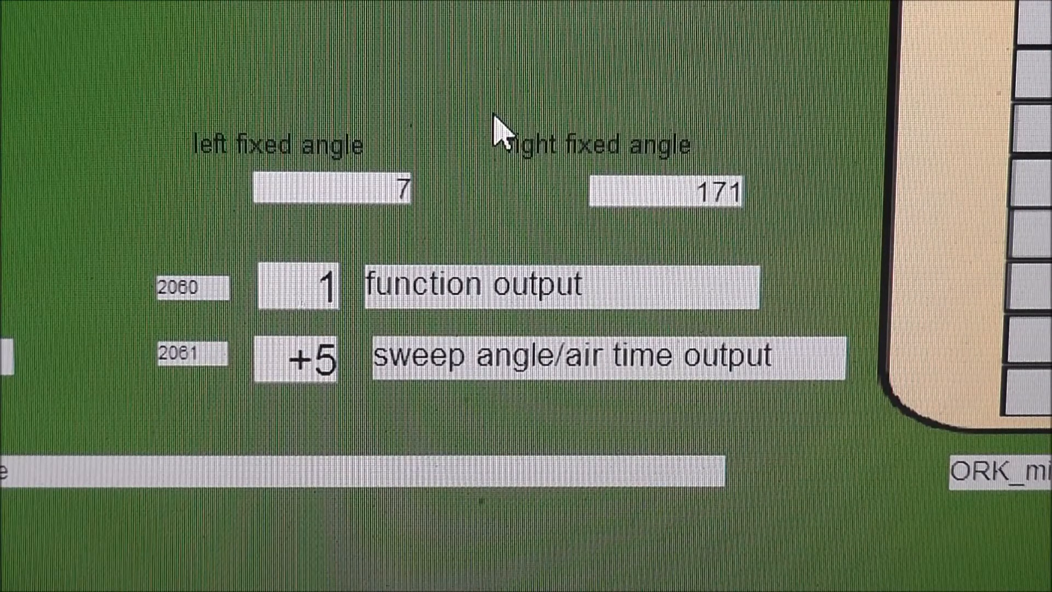
{"action": "mouse_move", "coordinate": [433, 237]}
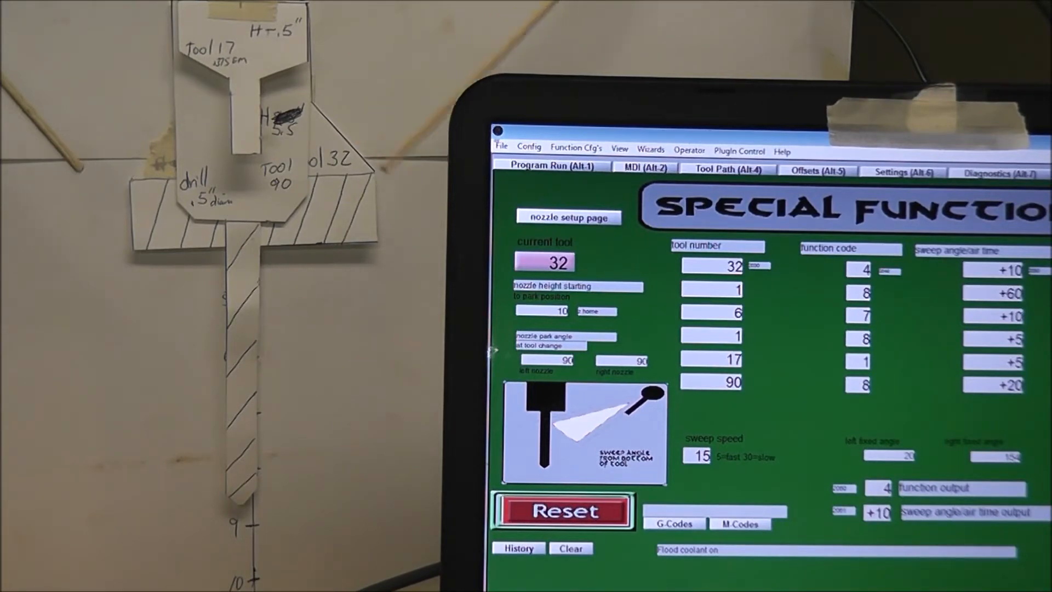
{"action": "mouse_move", "coordinate": [917, 301]}
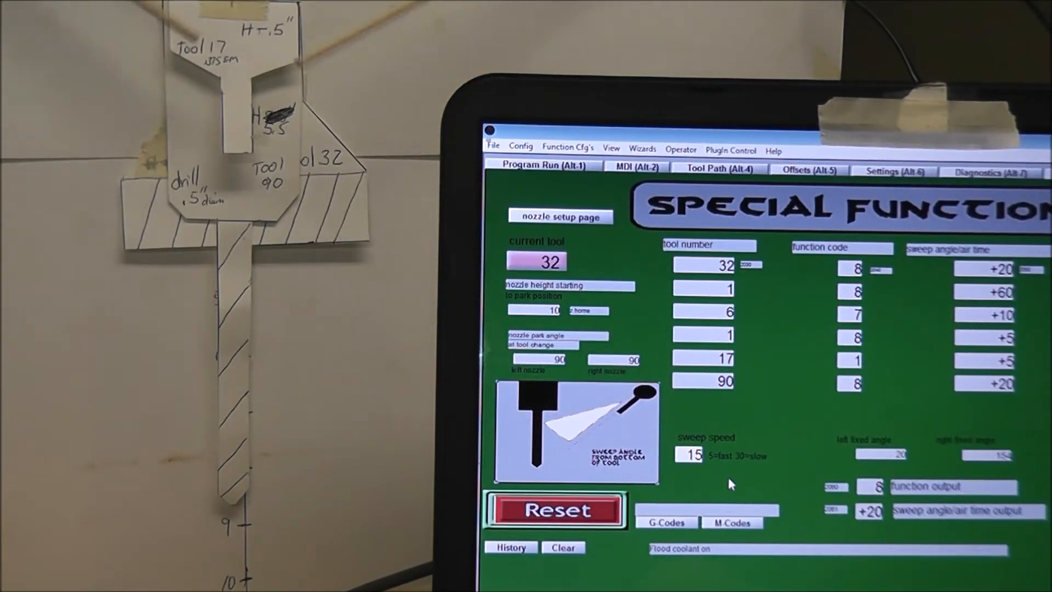
Step: Enter a trial sweep speed in the DRO, then set the sweep speed back to 15
{"action": "type", "text": "5"}
{"action": "type", "text": "30"}
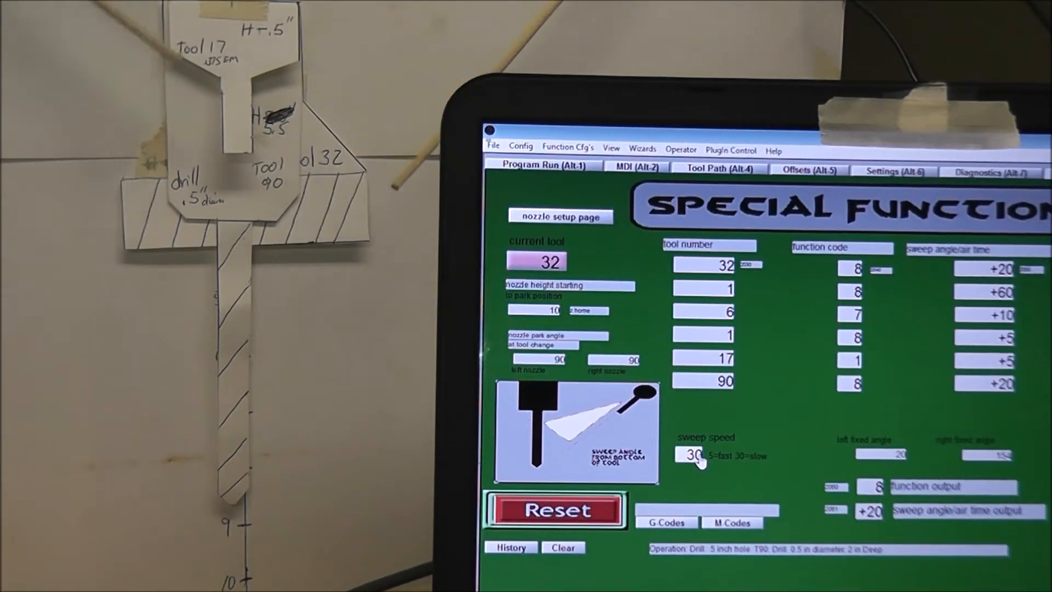
{"action": "type", "text": "15"}
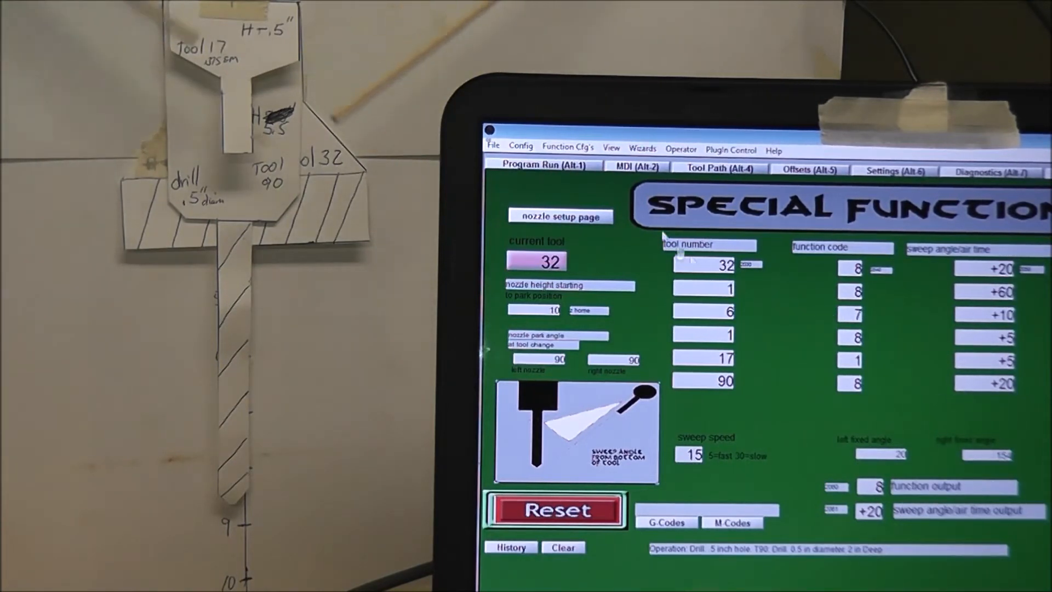
{"action": "mouse_move", "coordinate": [795, 298]}
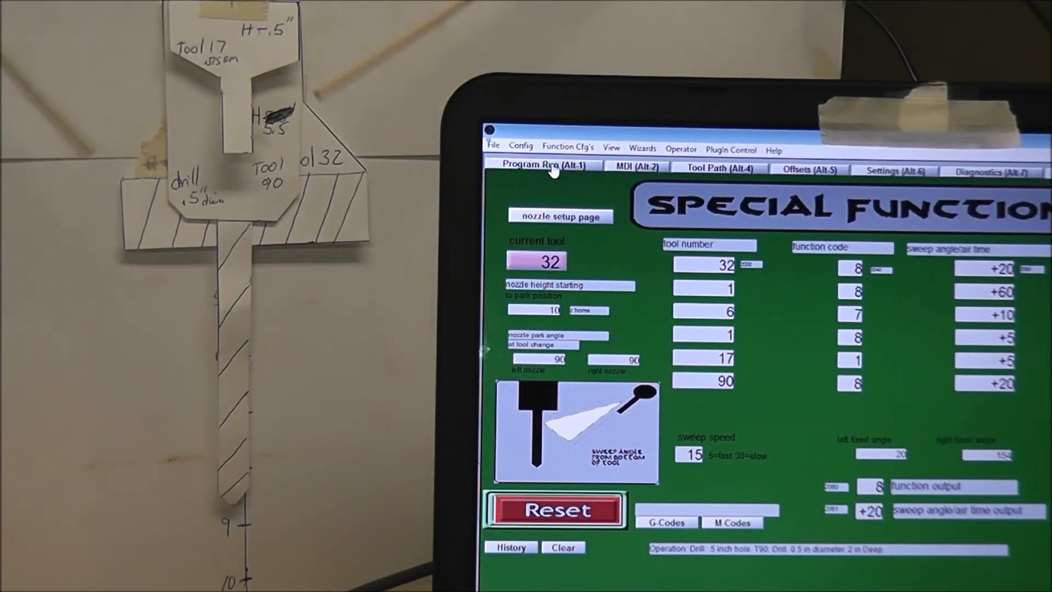
Step: Select tool 90's function code field on the Special Function page to change it from 8 to 7
{"action": "left_click", "coordinate": [544, 165]}
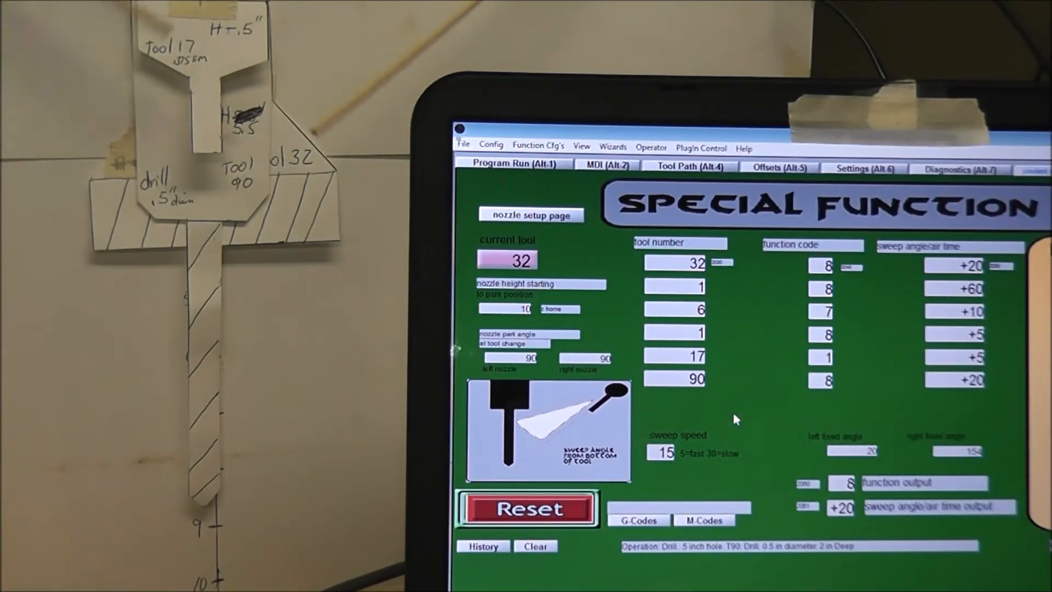
{"action": "mouse_move", "coordinate": [761, 421]}
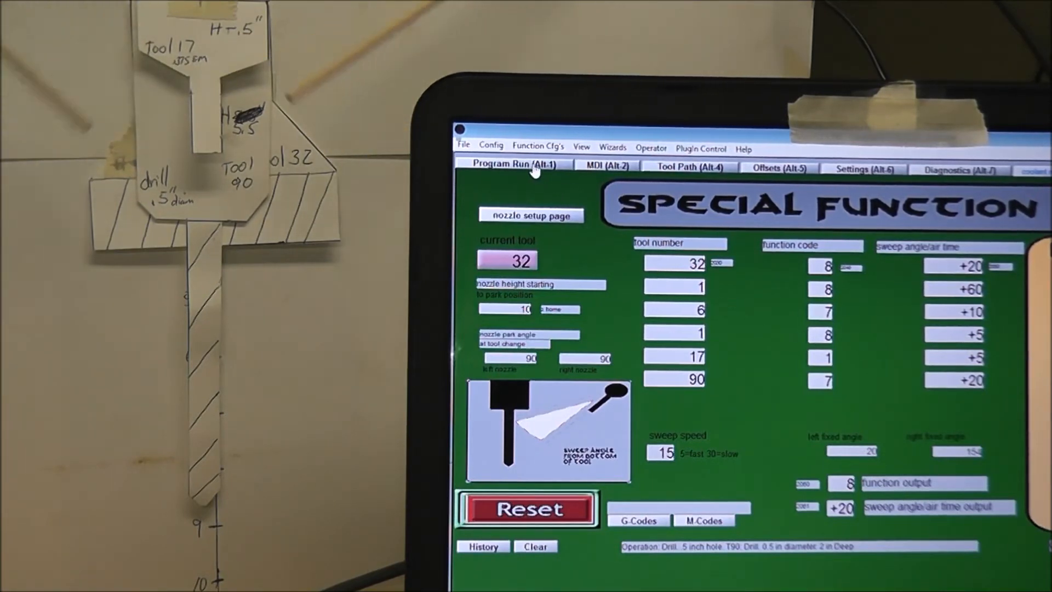
Step: Show the Program Run screen with the G-code paused at the T90 tool change
{"action": "left_click", "coordinate": [511, 165]}
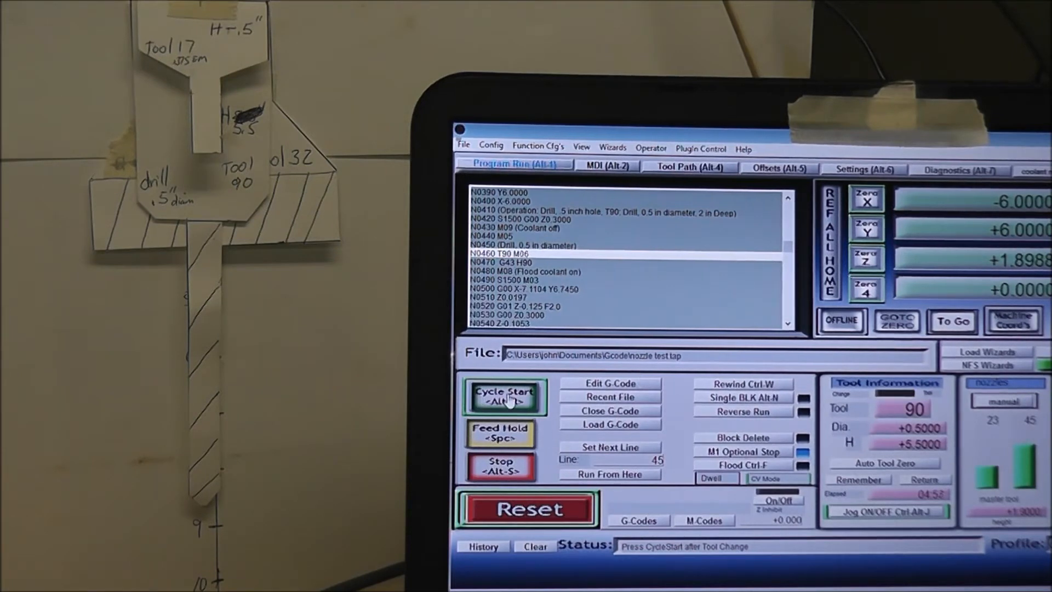
Step: Cycle Start the program past the T90 tool change so it runs on toward tool 17
{"action": "left_click", "coordinate": [503, 395]}
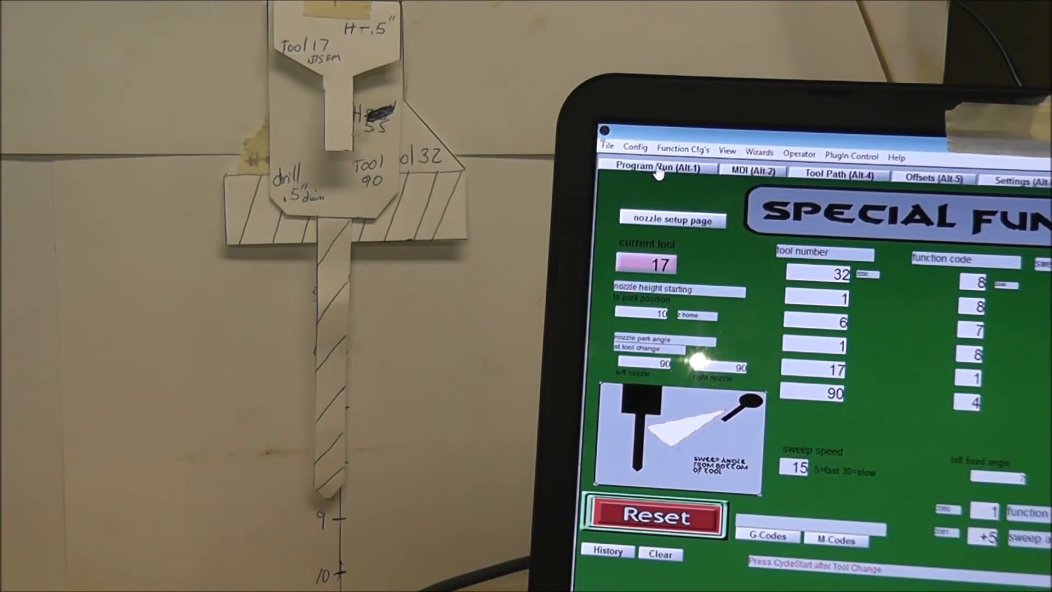
Step: Return to Program Run and Cycle Start the program after the tool 17 change with flood coolant on
{"action": "left_click", "coordinate": [659, 166]}
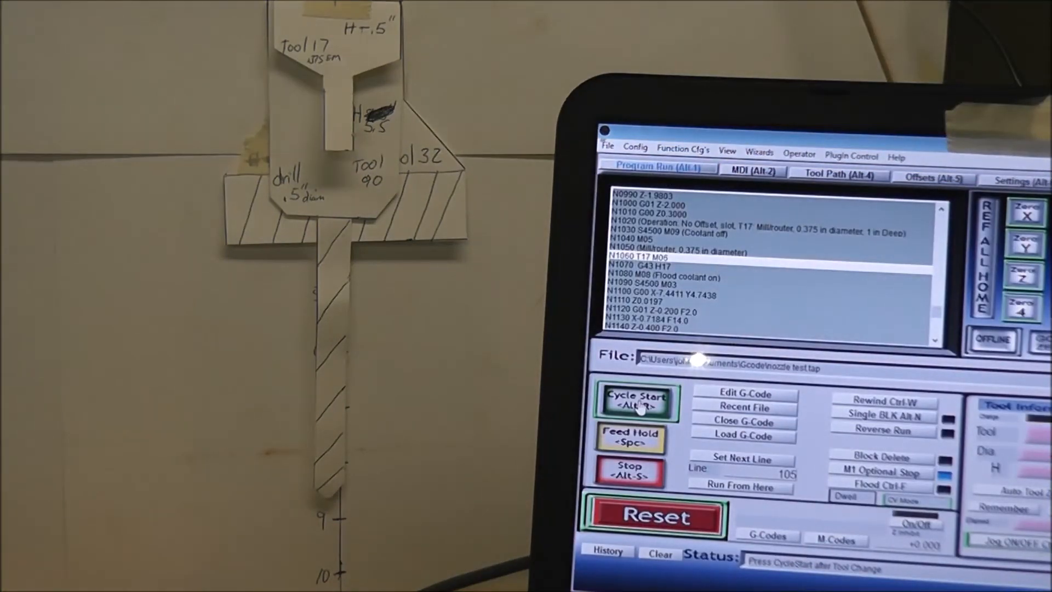
{"action": "left_click", "coordinate": [636, 402]}
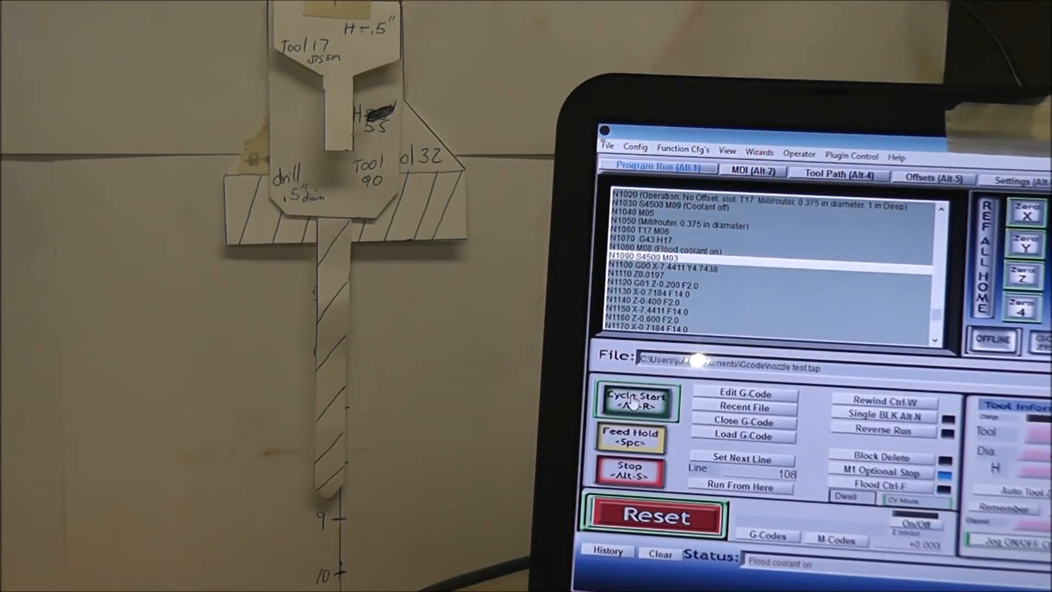
{"action": "left_click", "coordinate": [635, 402]}
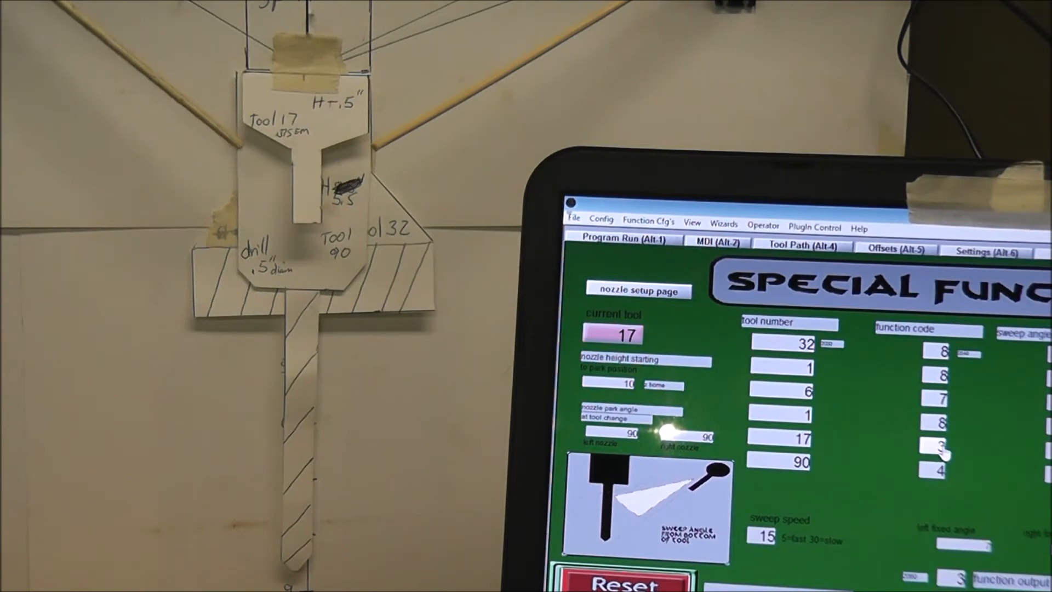
Step: Edit tool 17's function code, trying 5 so the function output shows 5
{"action": "left_click", "coordinate": [929, 446]}
{"action": "type", "text": "5"}
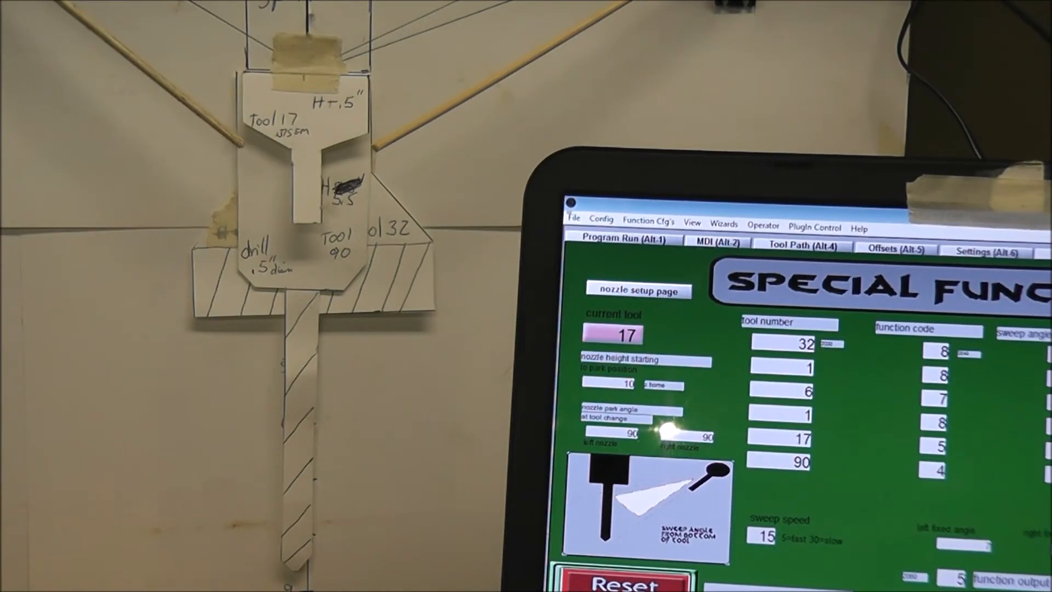
{"action": "mouse_move", "coordinate": [976, 471]}
{"action": "type", "text": "1"}
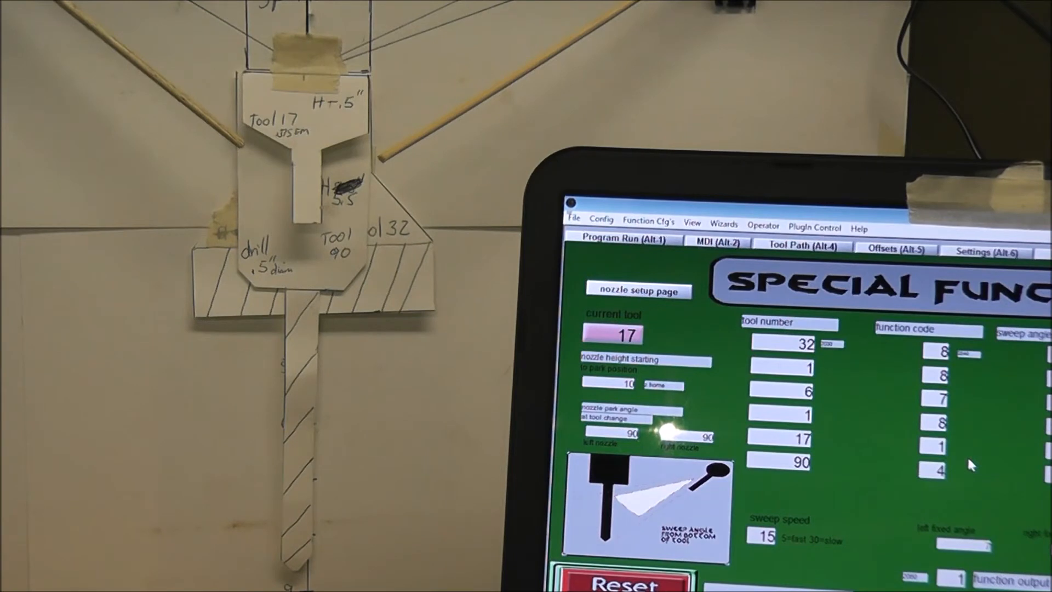
{"action": "mouse_move", "coordinate": [869, 413]}
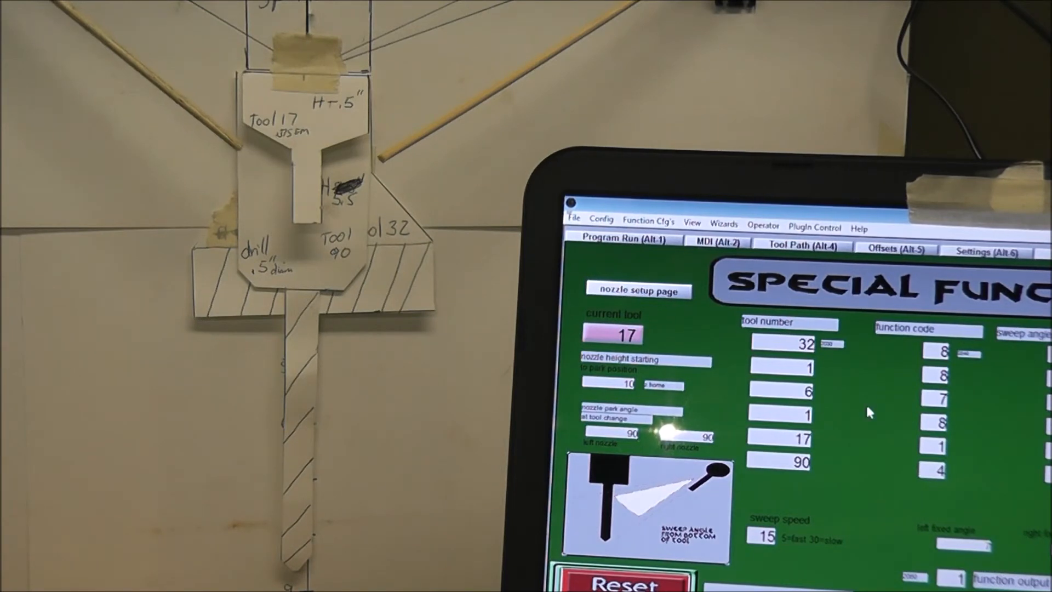